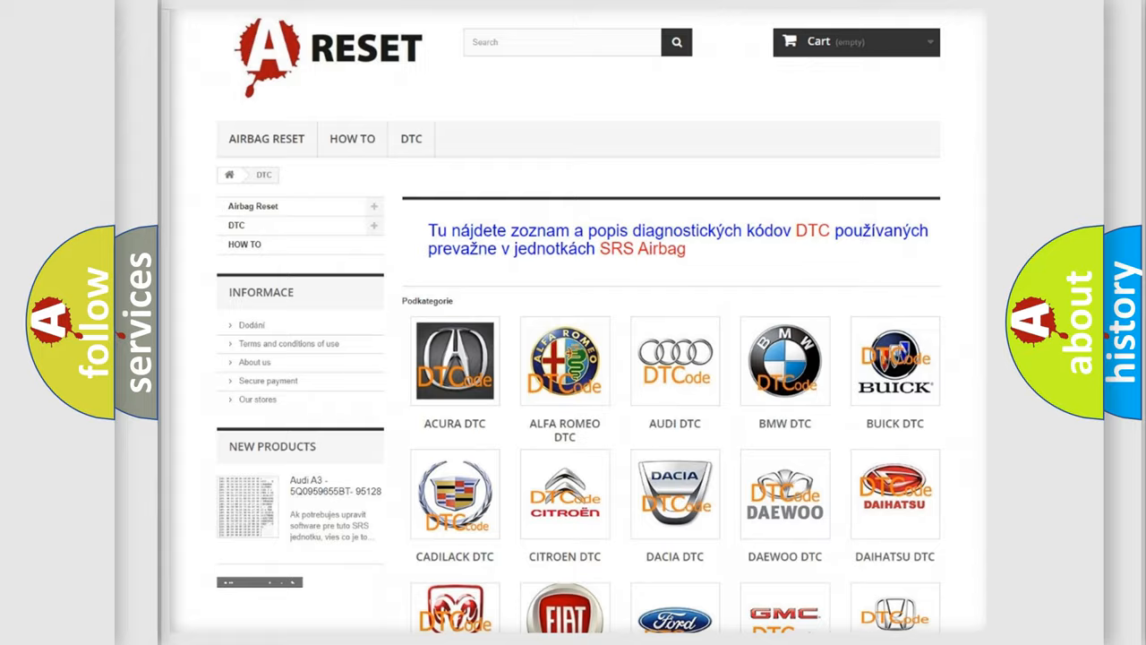
scroll("down", 3)
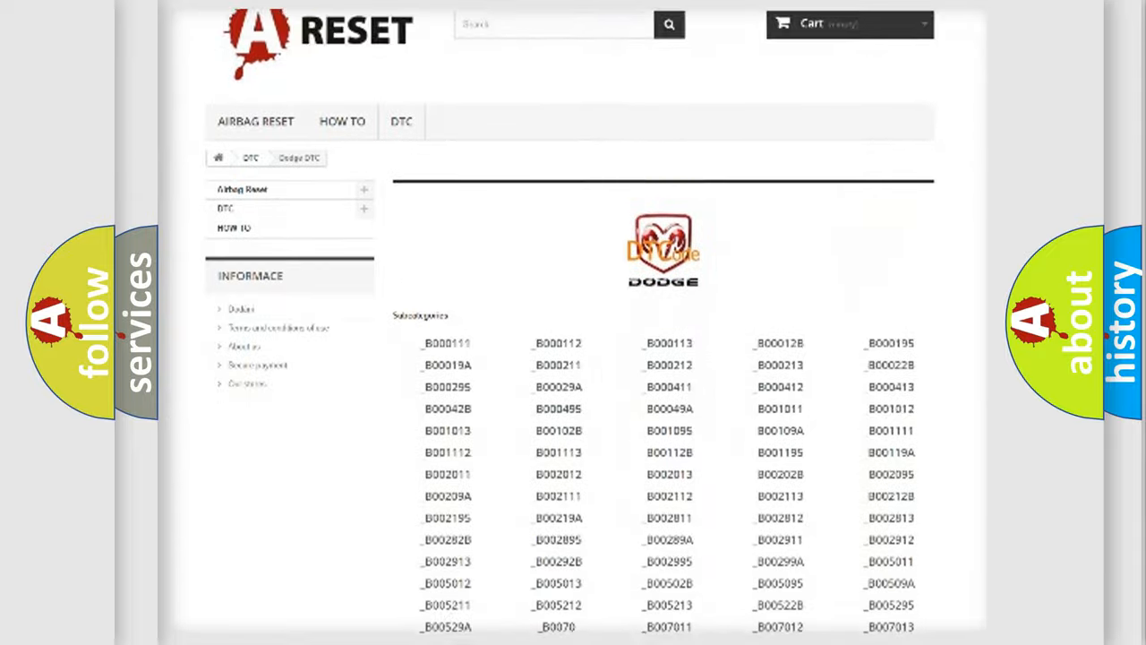
scroll("down", 3)
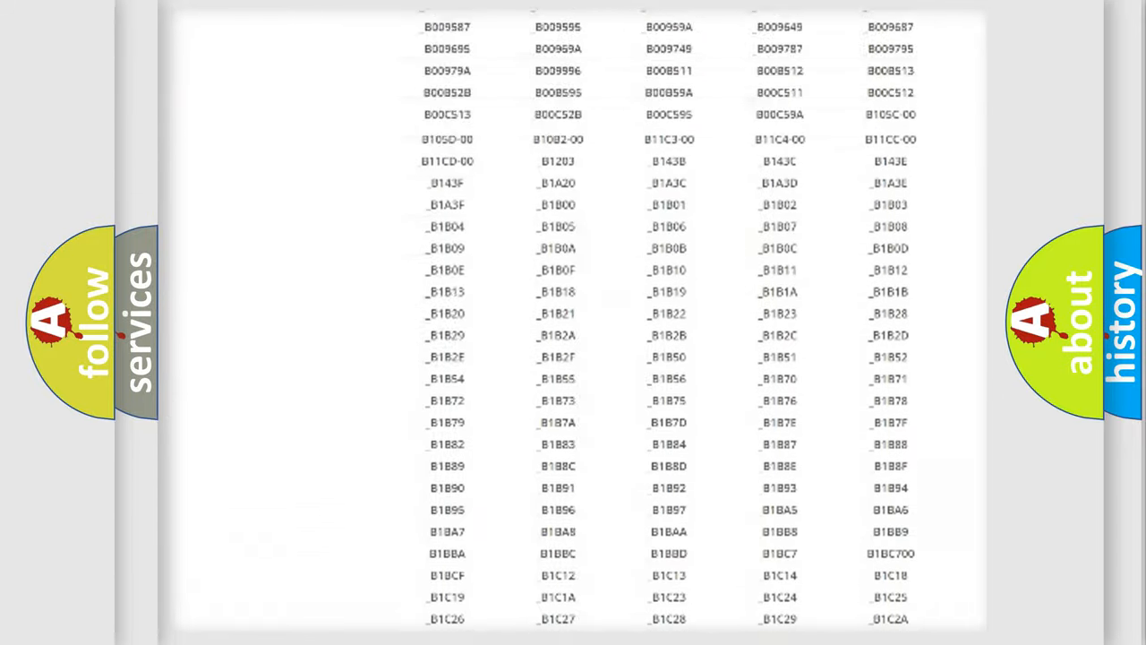